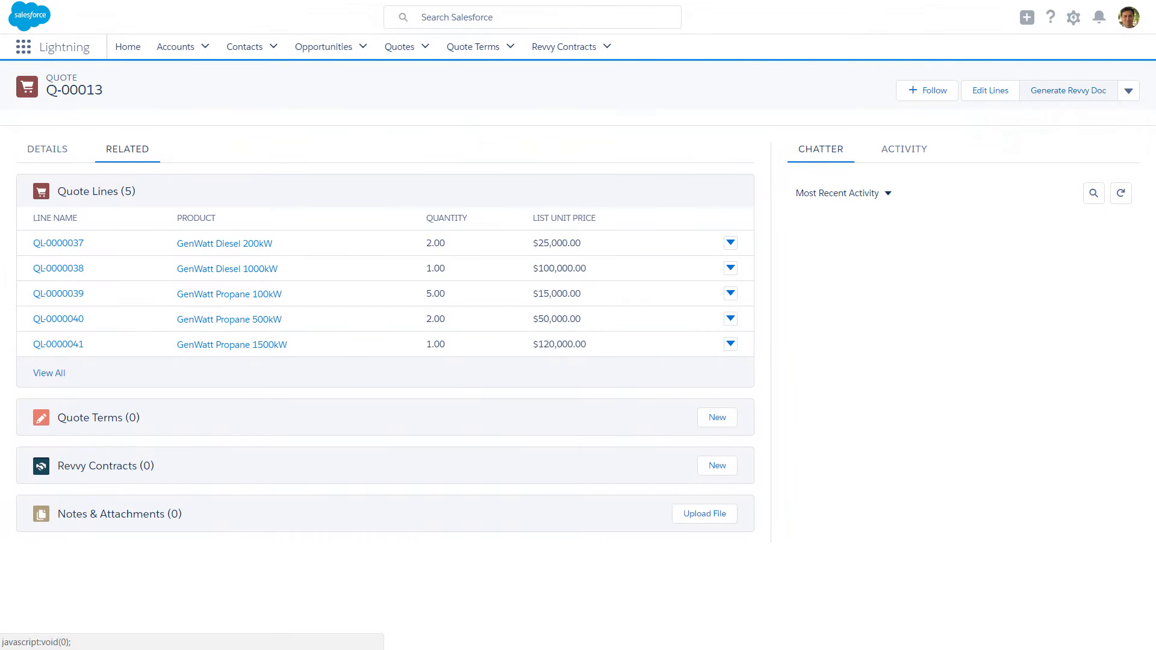
# Start Generate Revvy Doc on quote Q-00013 to list the EU and US proposal templates.
pyautogui.click(1068, 89)
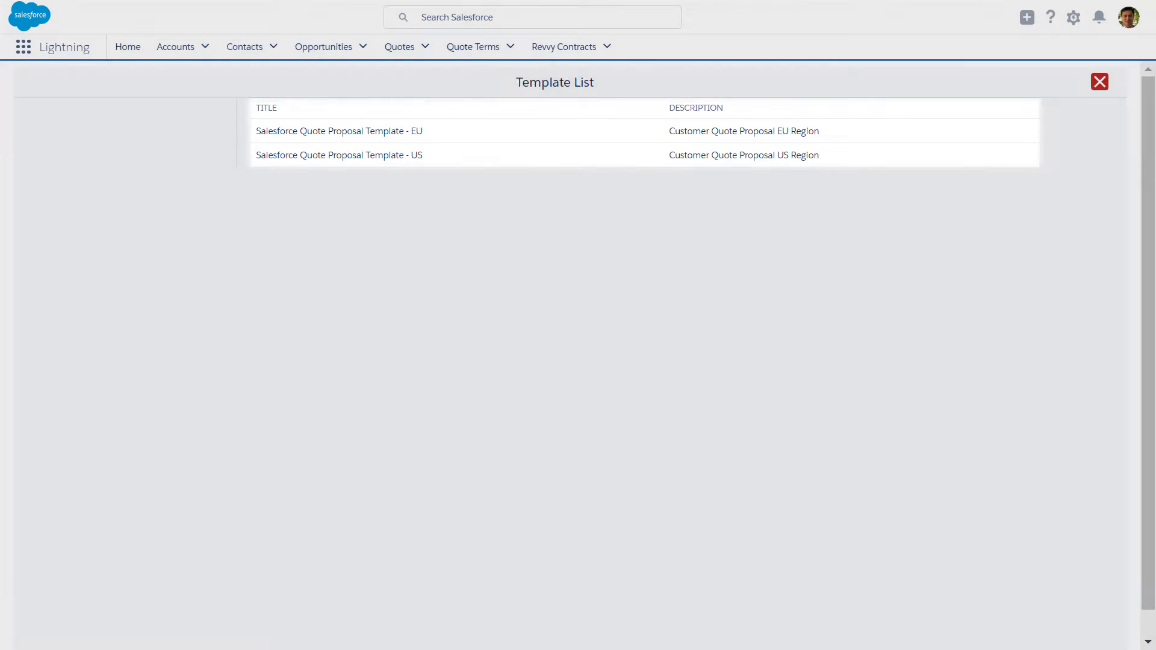
pyautogui.click(338, 131)
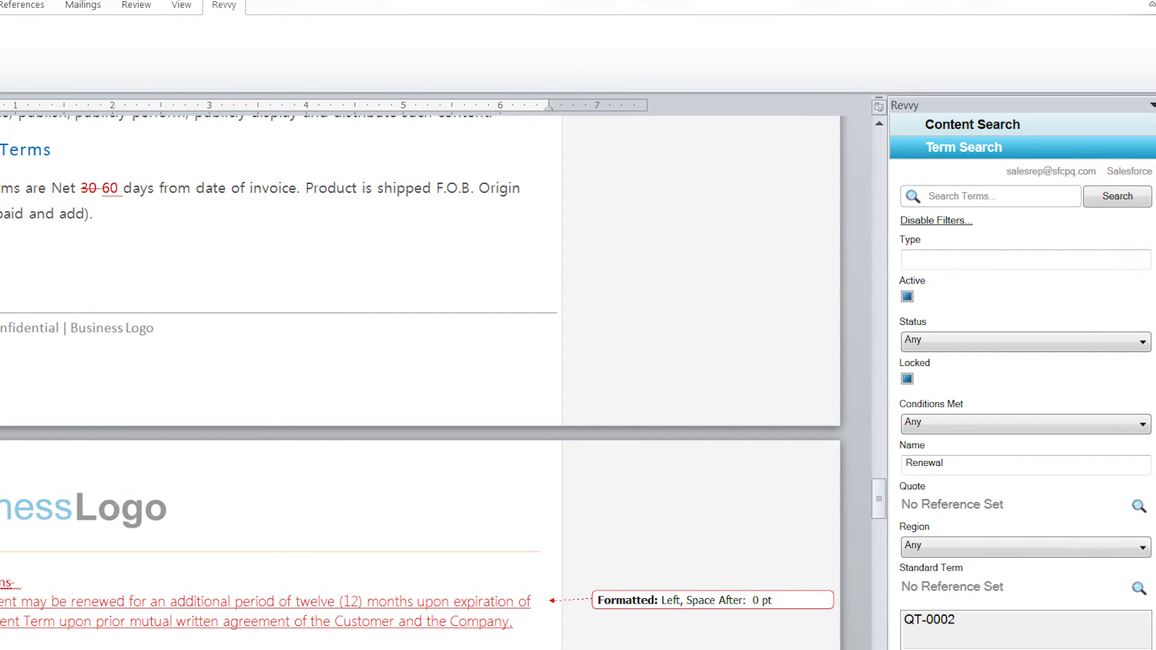
# Revvy Save the revised proposal with a version comment, importing quote terms.
pyautogui.click(19, 37)
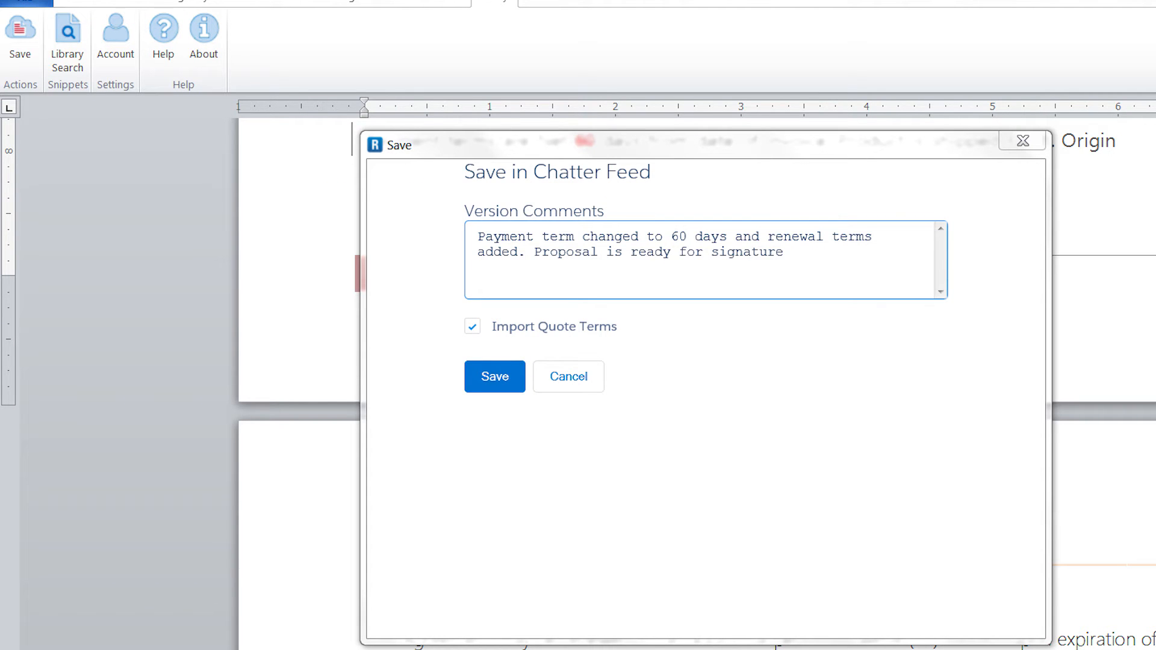
pyautogui.click(493, 376)
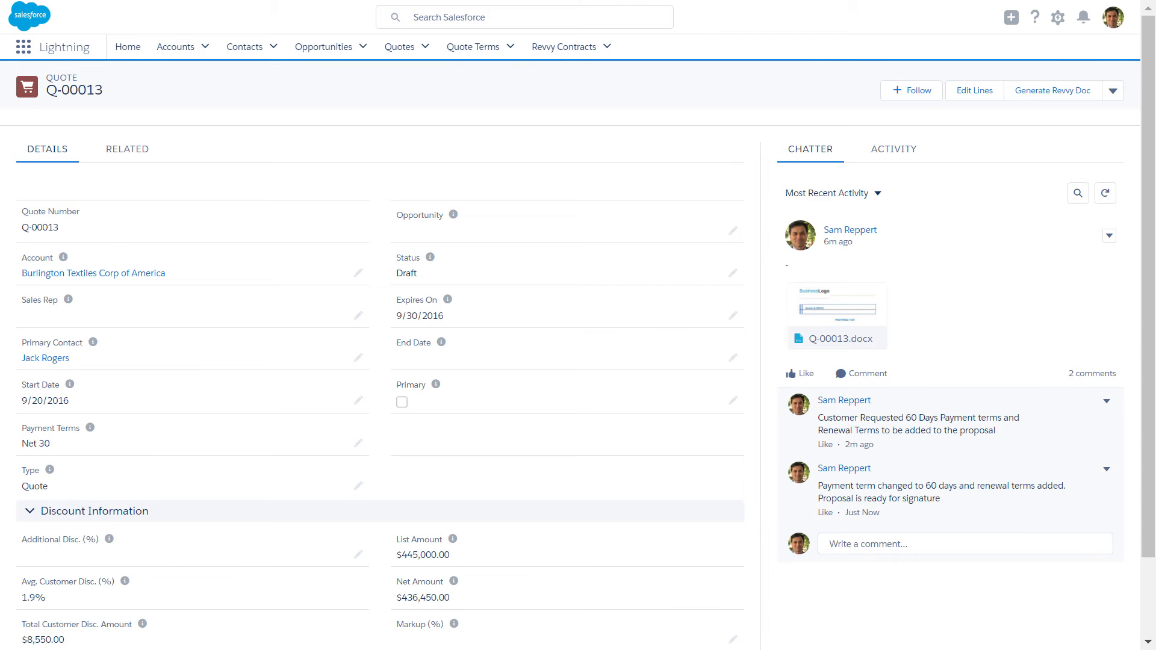
# Show Q-00013's related quote term QT-0014 (Net 60) and the Q-00013.docx attachment.
pyautogui.click(127, 148)
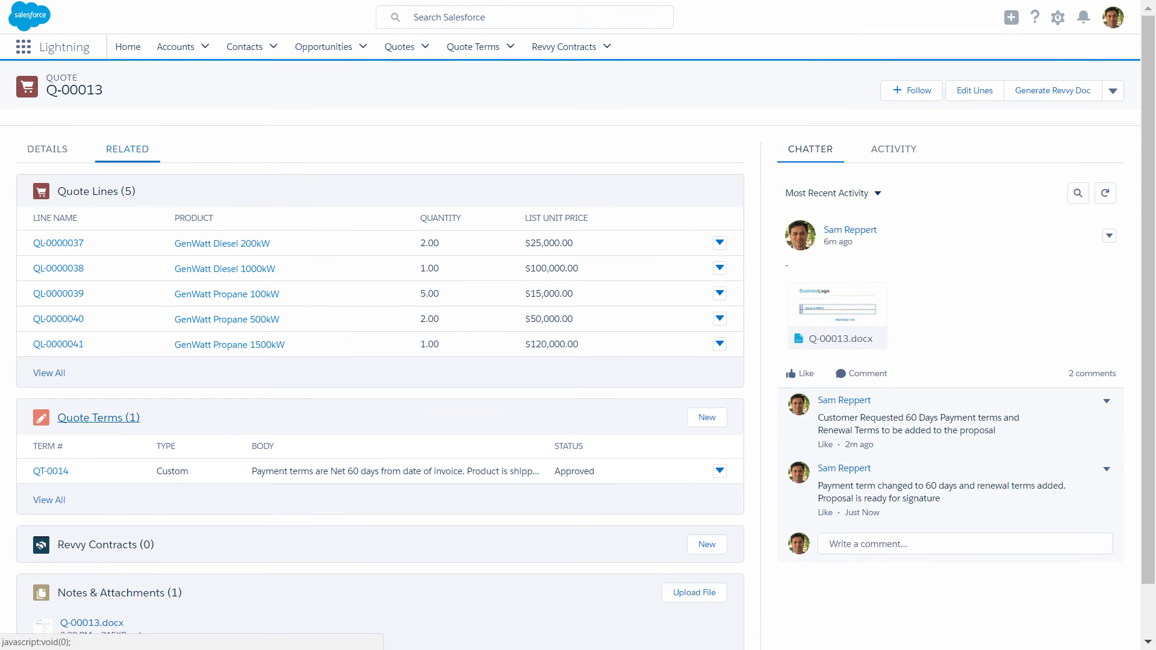